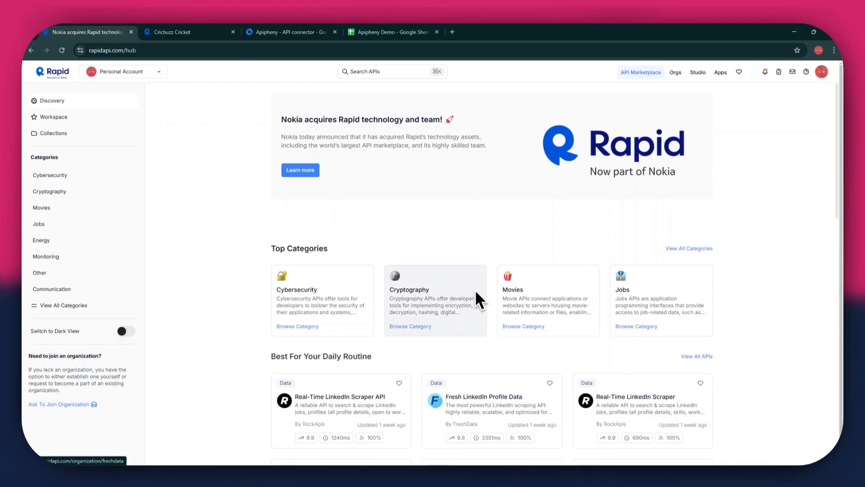
Search the RapidAPI marketplace for "cricket" and browse the 66 matching APIs
scroll("down", 3)
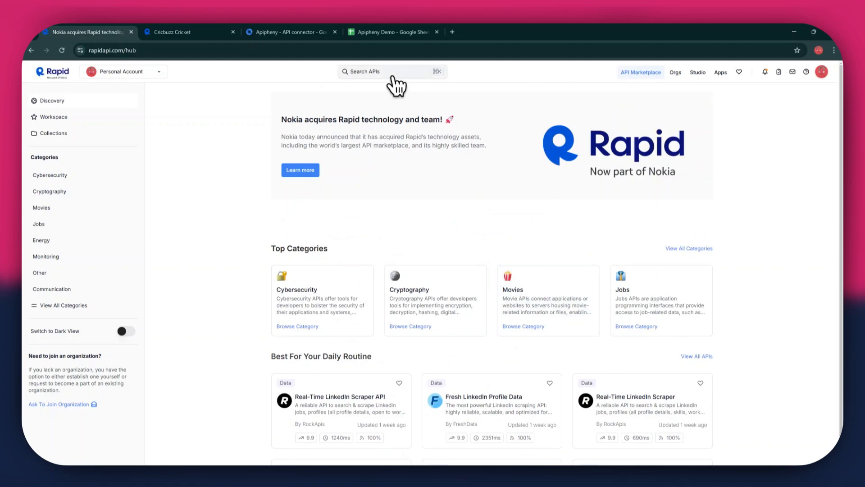
type("cricket")
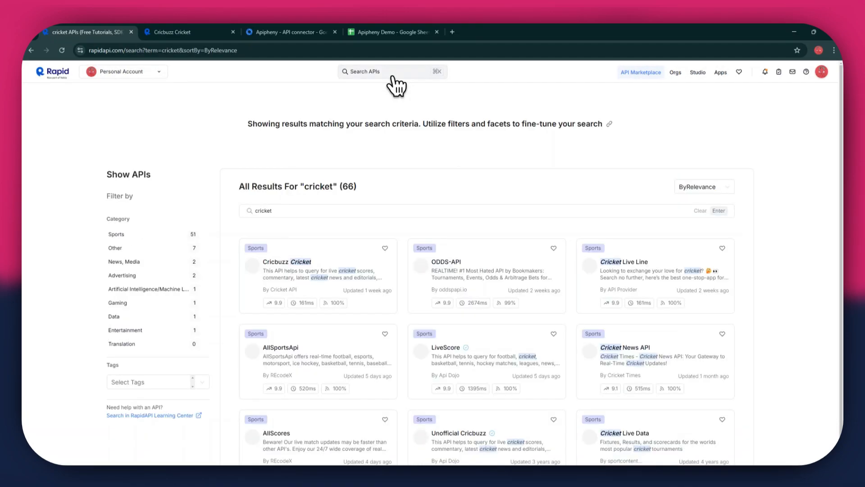
scroll("down", 3)
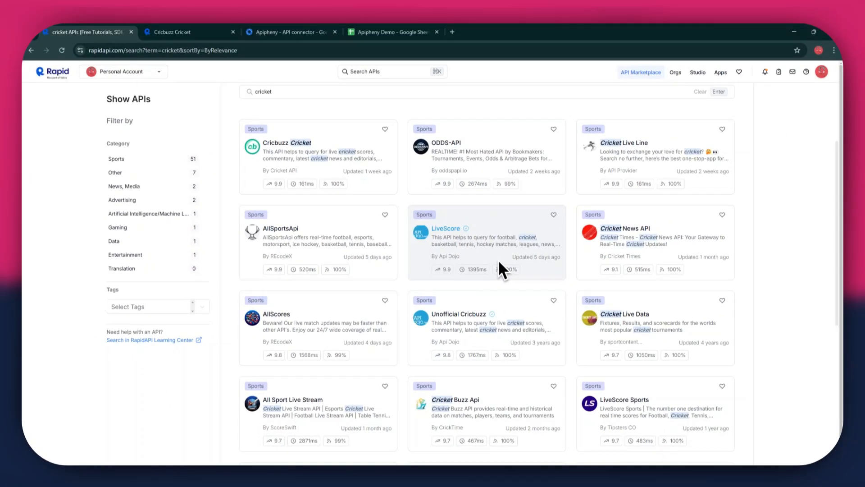
Choose the Cricbuzz Cricket API and start subscribing to reach its pricing plans
left_click(182, 31)
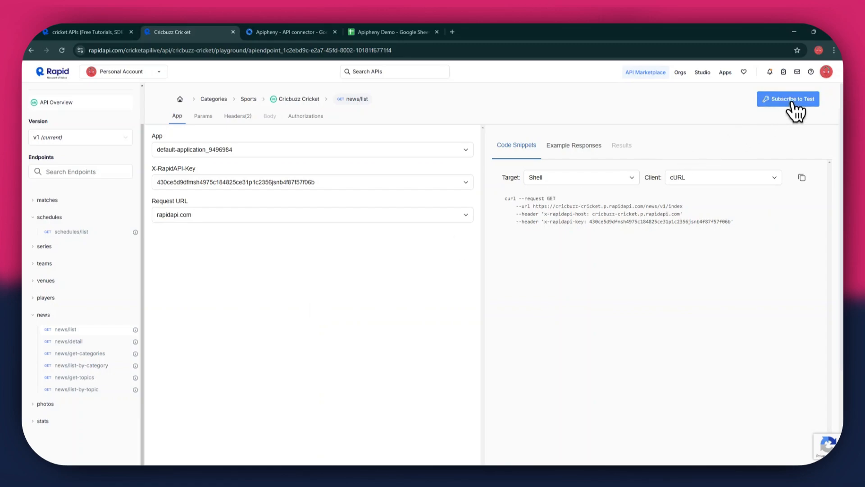
left_click(788, 99)
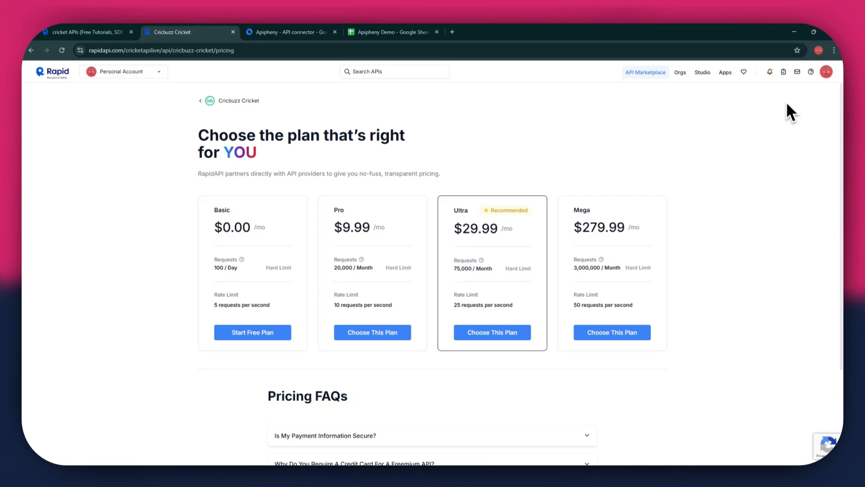
mouse_move(218, 226)
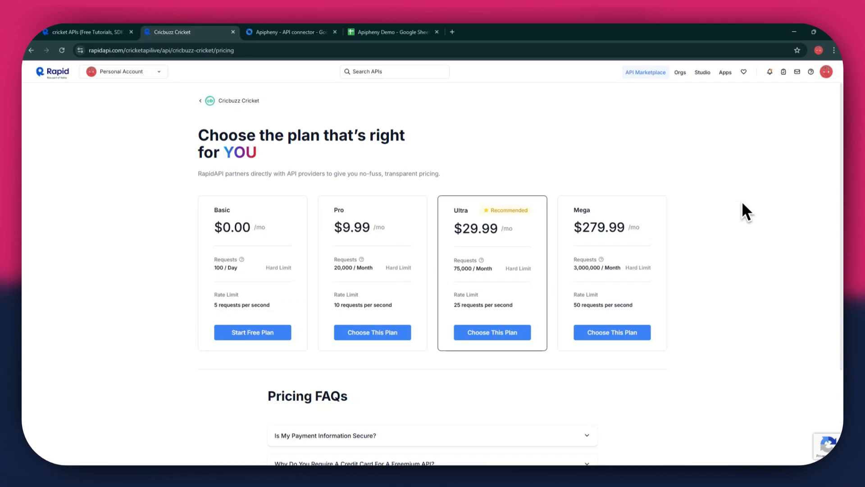
mouse_move(416, 291)
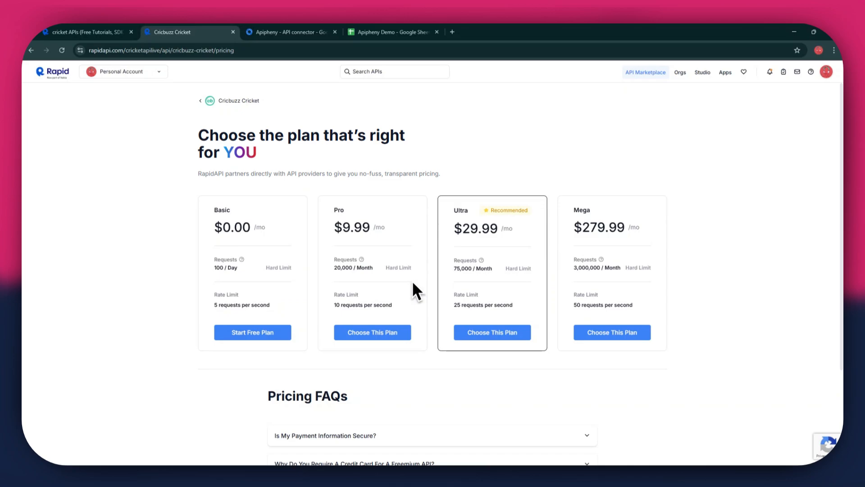
Subscribe to the free Basic plan and confirm to start using the API
left_click(252, 333)
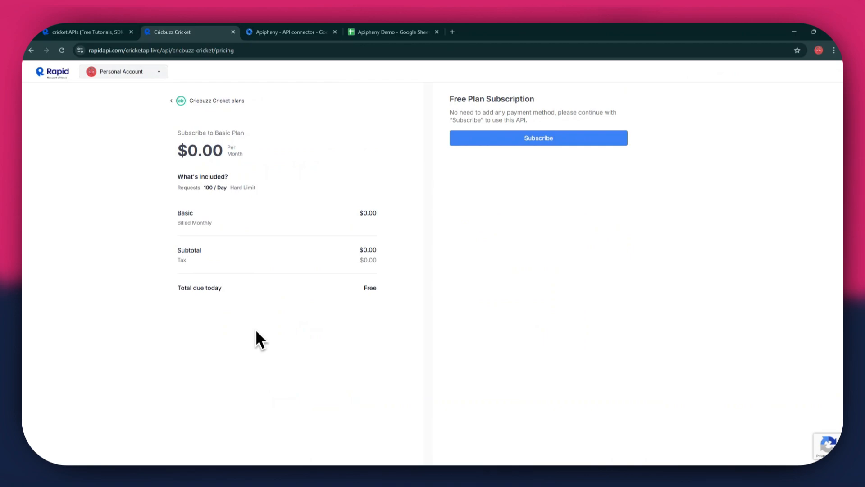
mouse_move(325, 293)
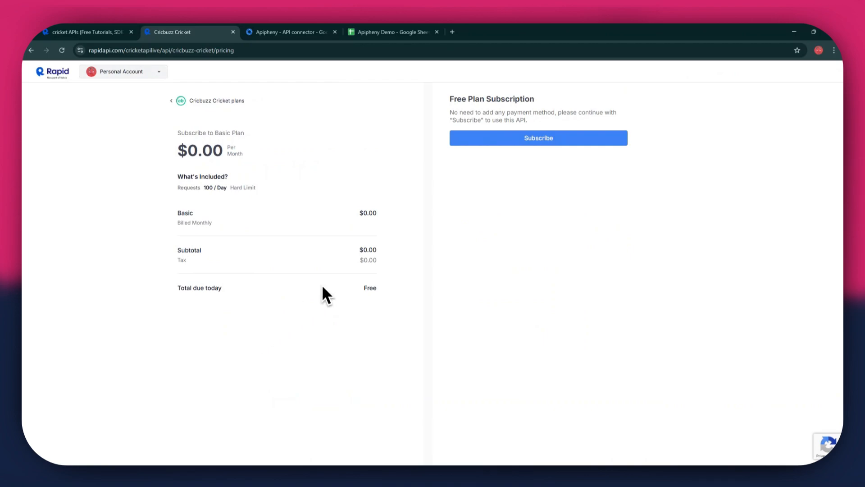
left_click(538, 138)
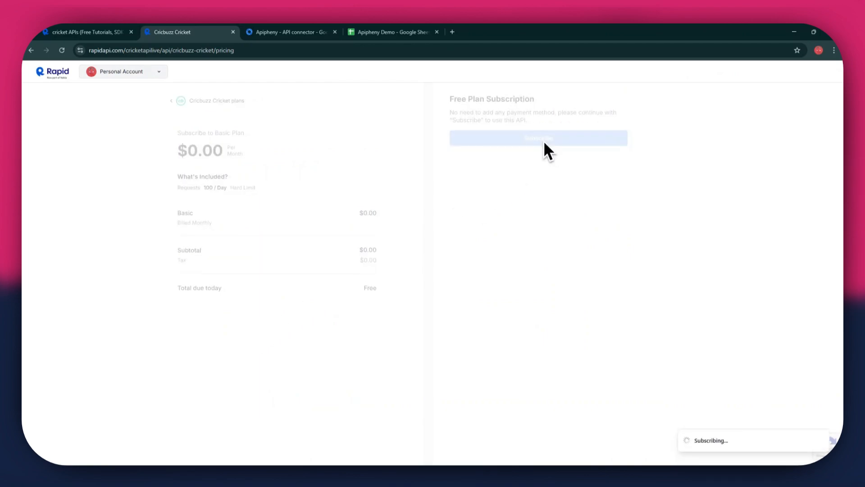
left_click(537, 138)
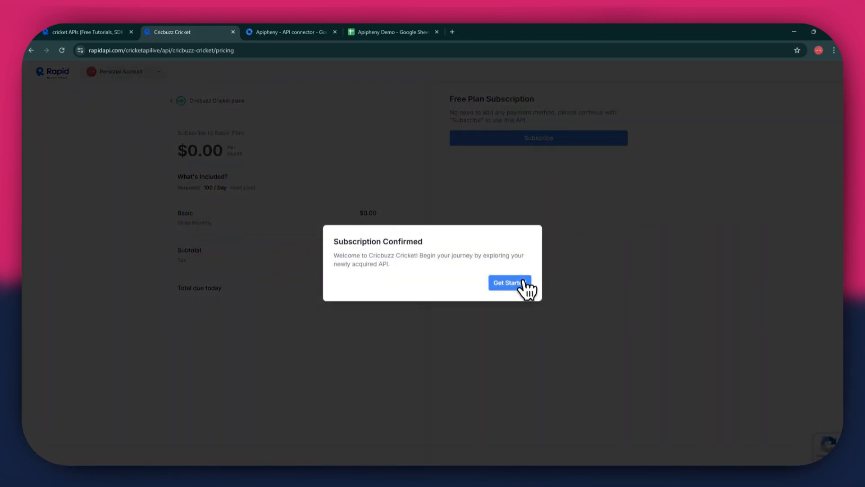
left_click(509, 283)
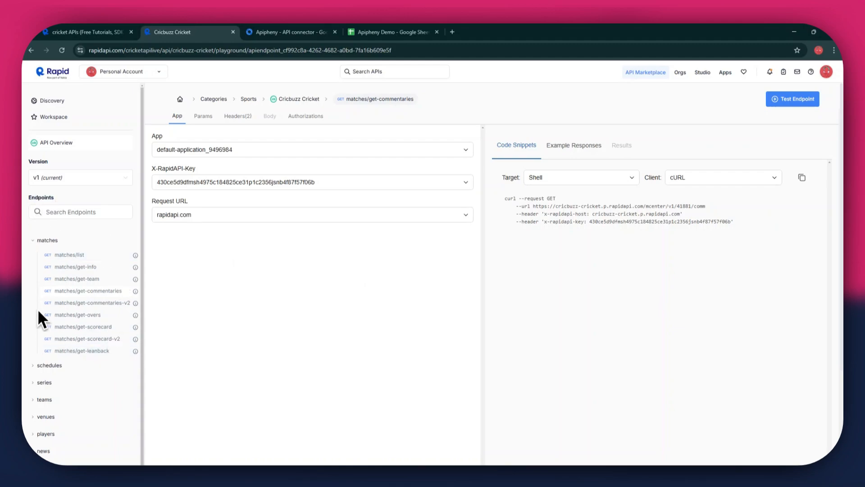
Select the news/list endpoint and keep Shell cURL as the code snippet format
left_click(47, 240)
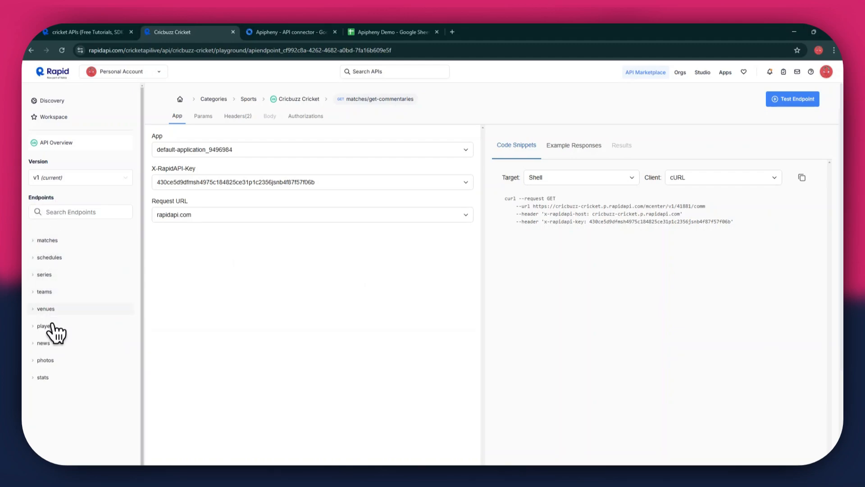
left_click(43, 343)
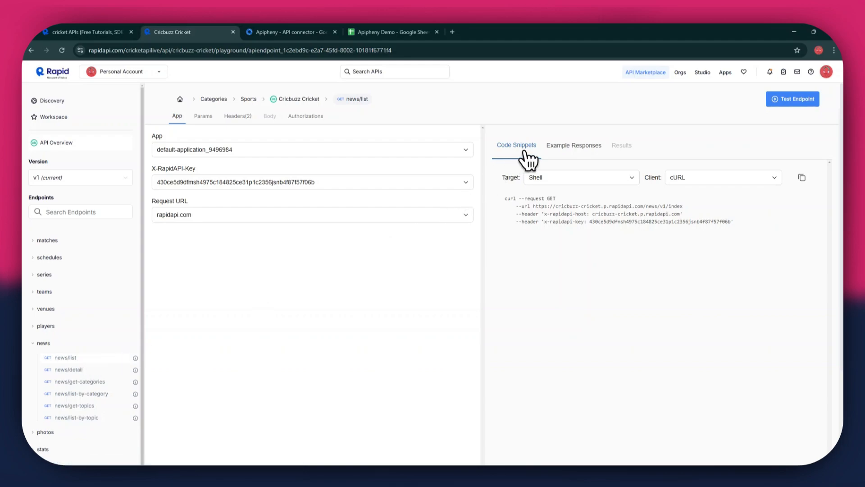
left_click(580, 178)
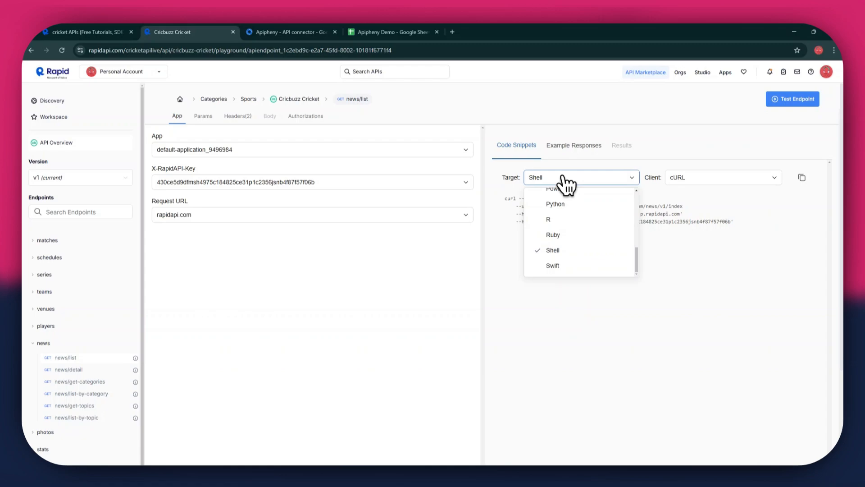
left_click(721, 178)
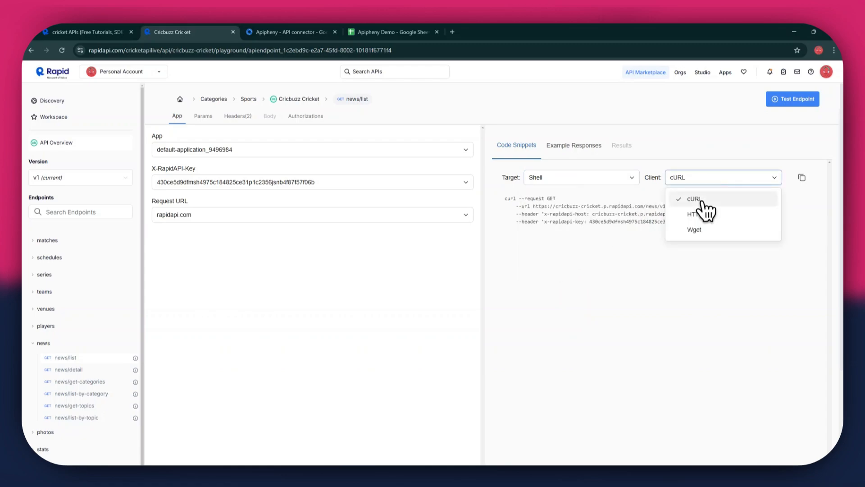
left_click(694, 199)
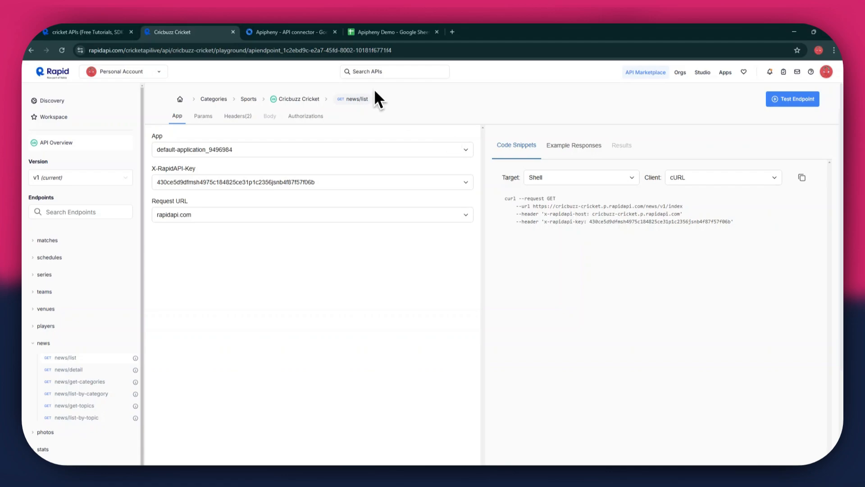
Switch to the Apipheny add-on listing, already installed in Google Workspace Marketplace
left_click(286, 32)
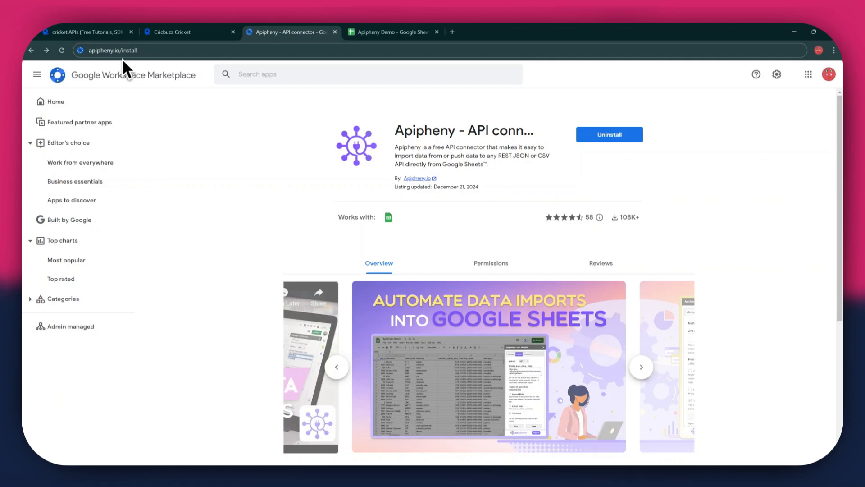
mouse_move(405, 260)
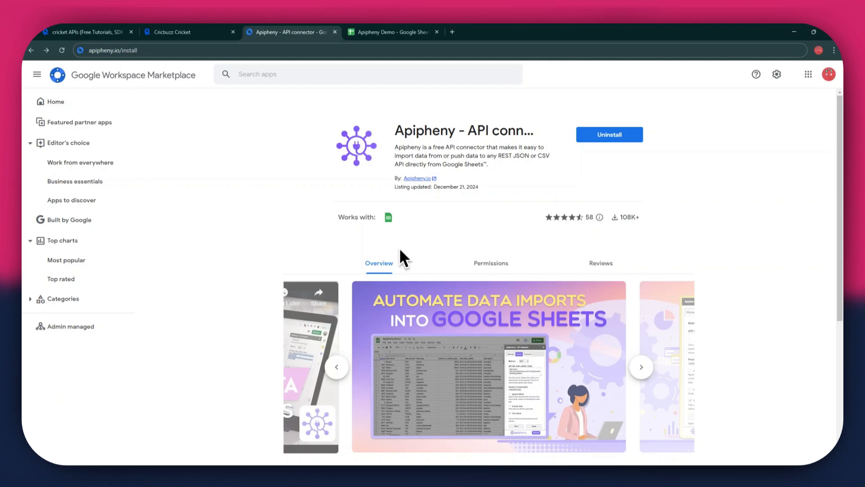
mouse_move(574, 202)
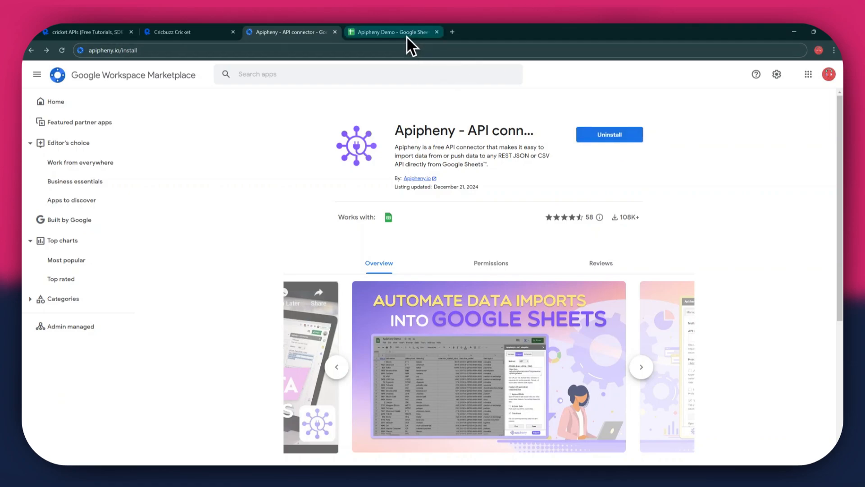
Launch the Apipheny API Integrator sidebar in the Apipheny Demo spreadsheet
left_click(392, 31)
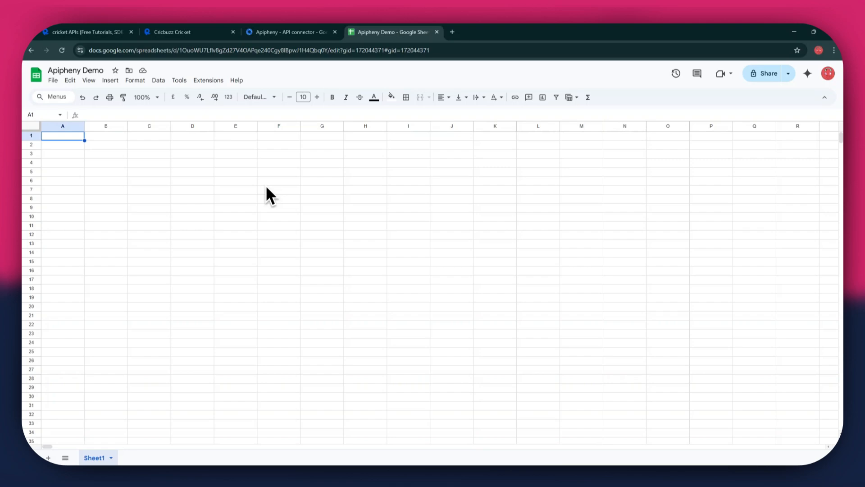
left_click(208, 80)
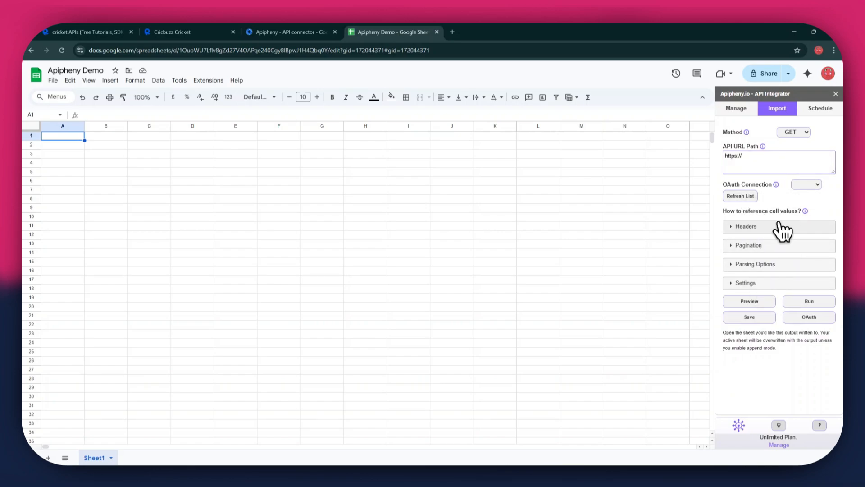
Copy the Cricbuzz news URL from the cURL snippet into Apipheny's API URL Path and expand Headers
left_click(806, 184)
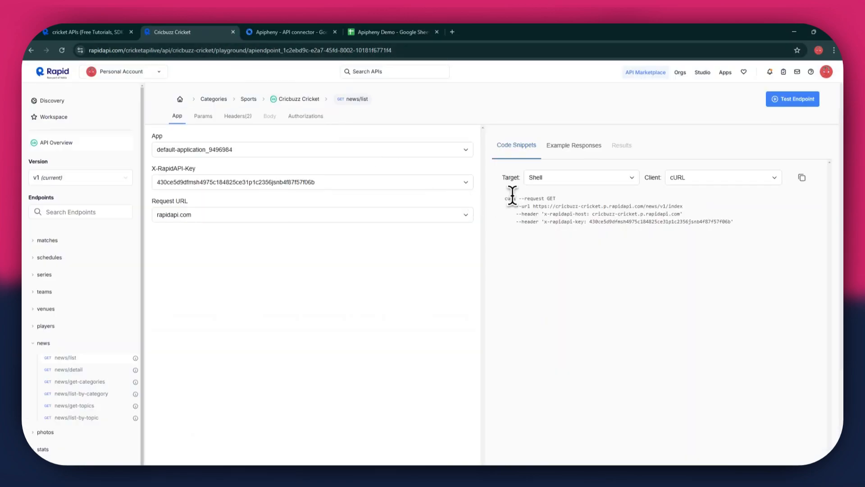
left_click_drag(533, 205, 682, 206)
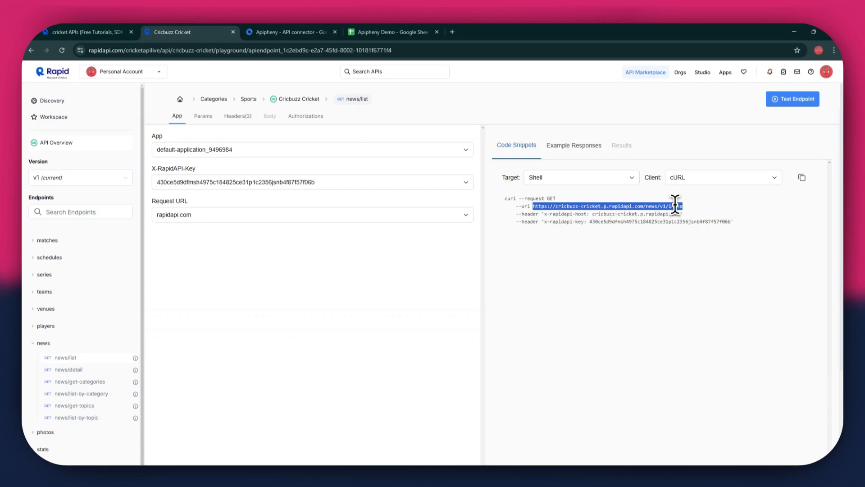
left_click(392, 32)
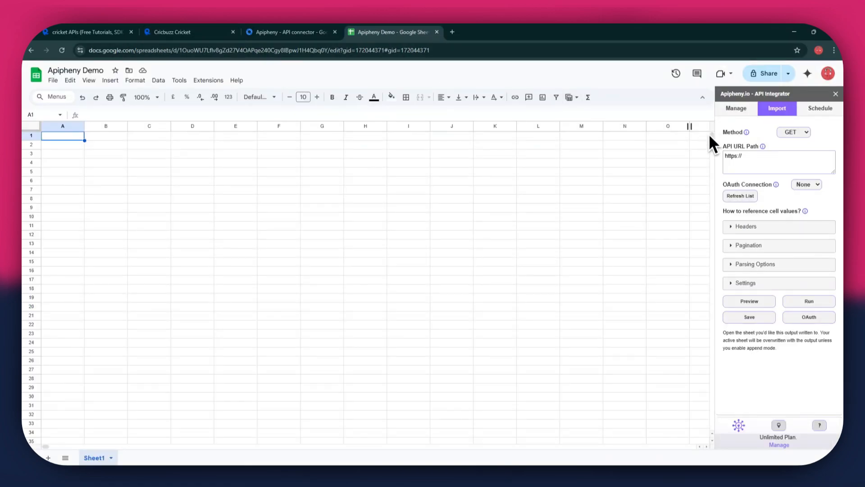
type("https://cricbuzz-cricket.p.rapidapi.com/news/v1/index")
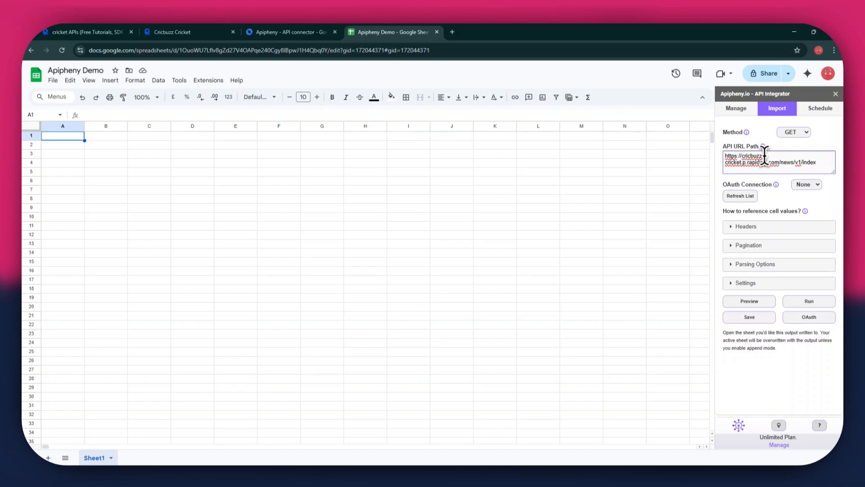
left_click(746, 226)
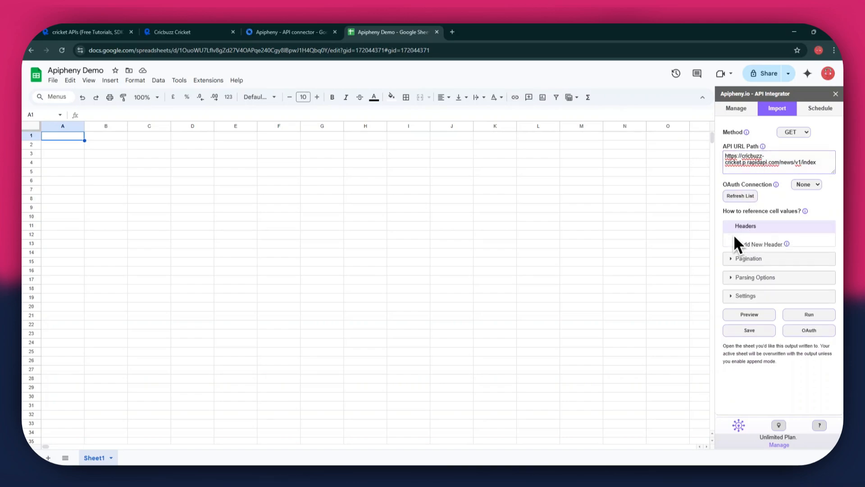
left_click(745, 225)
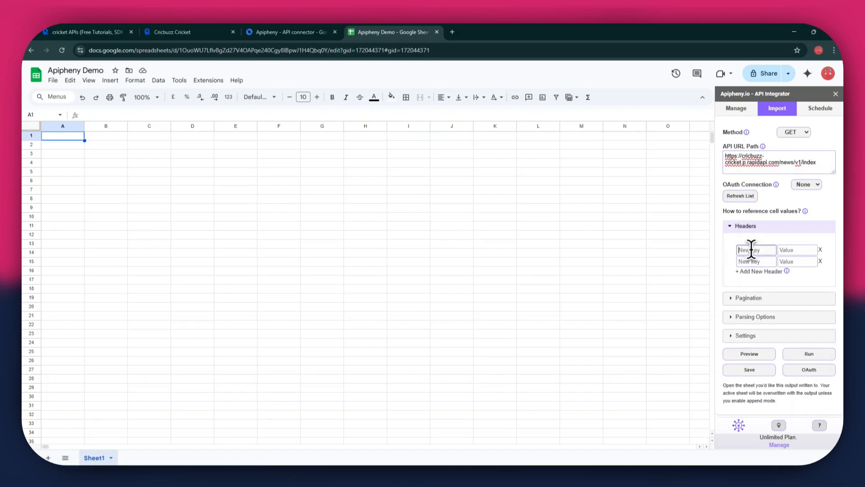
left_click(185, 32)
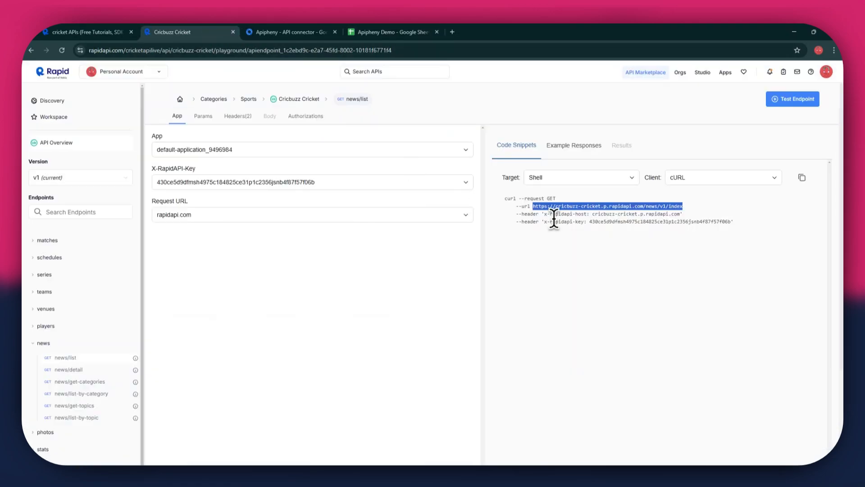
double_click(562, 214)
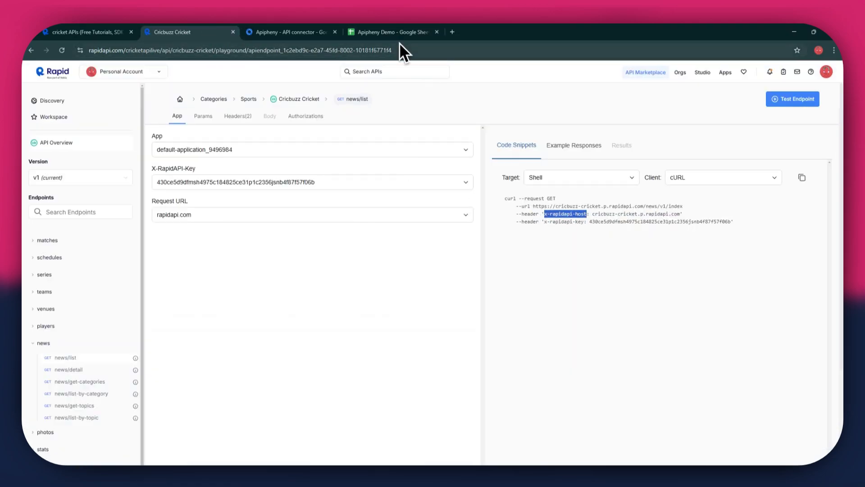
left_click(392, 31)
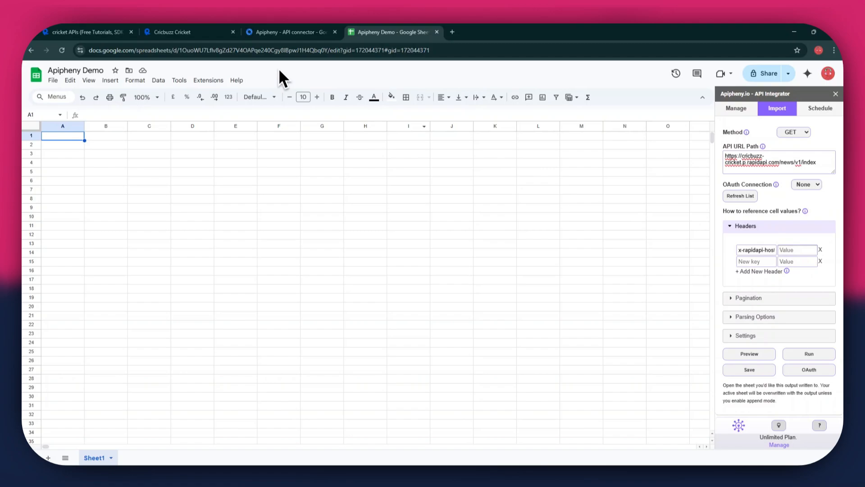
left_click(176, 31)
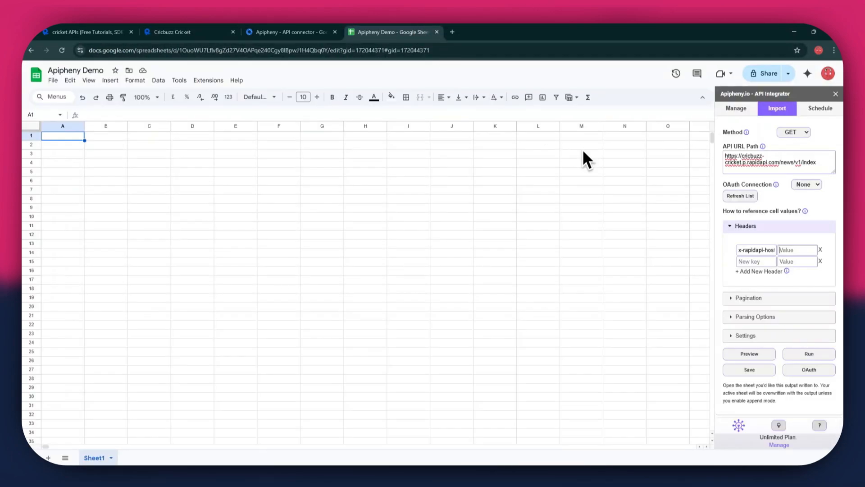
left_click(182, 31)
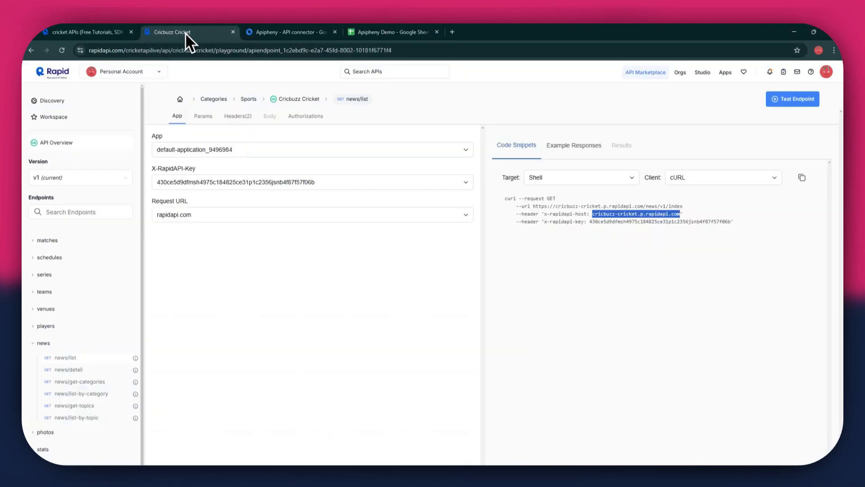
left_click(392, 31)
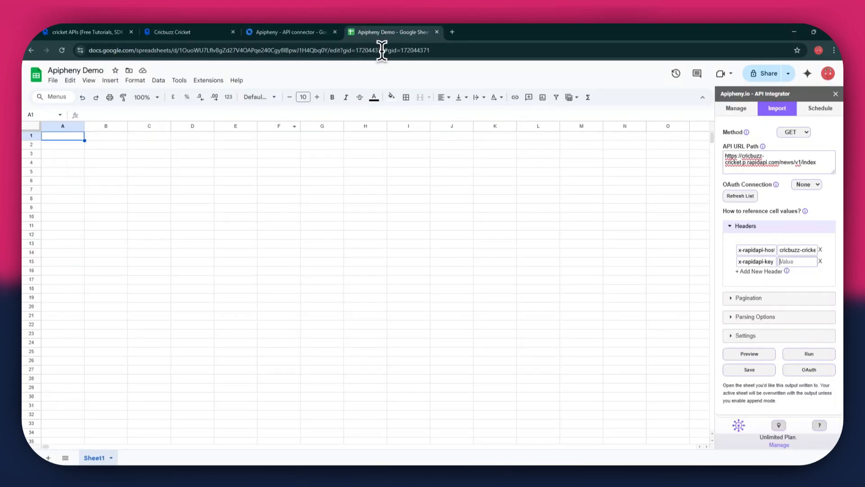
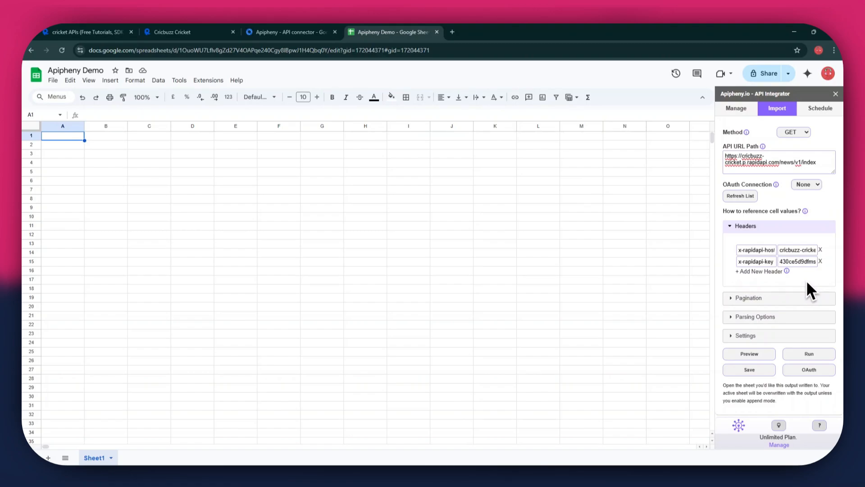
mouse_move(806, 339)
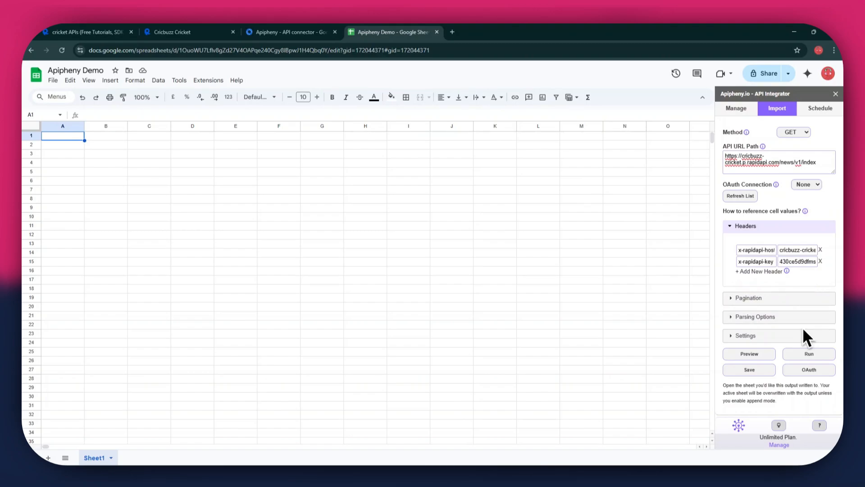
Run the import so Cricbuzz news story IDs, headlines and intros fill Sheet1
left_click(808, 353)
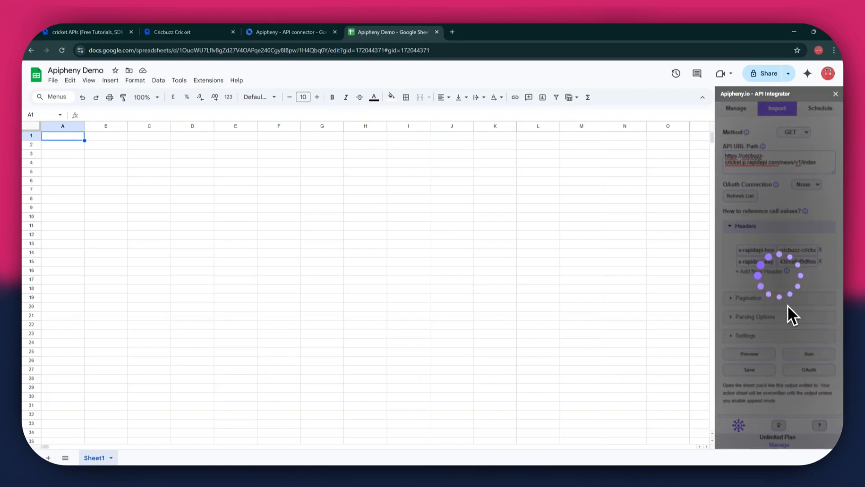
left_click(808, 353)
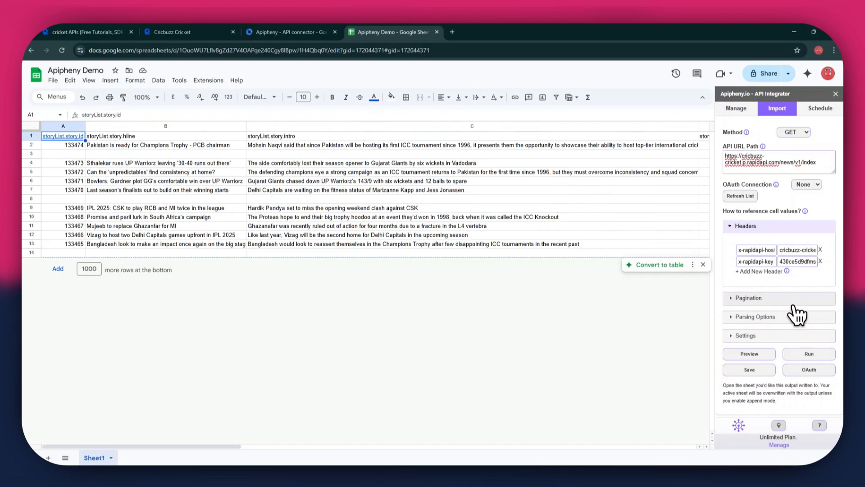
mouse_move(450, 264)
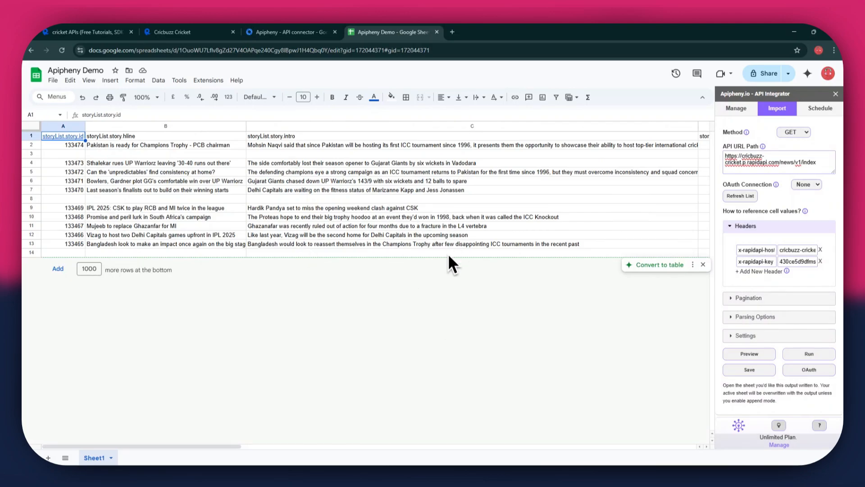